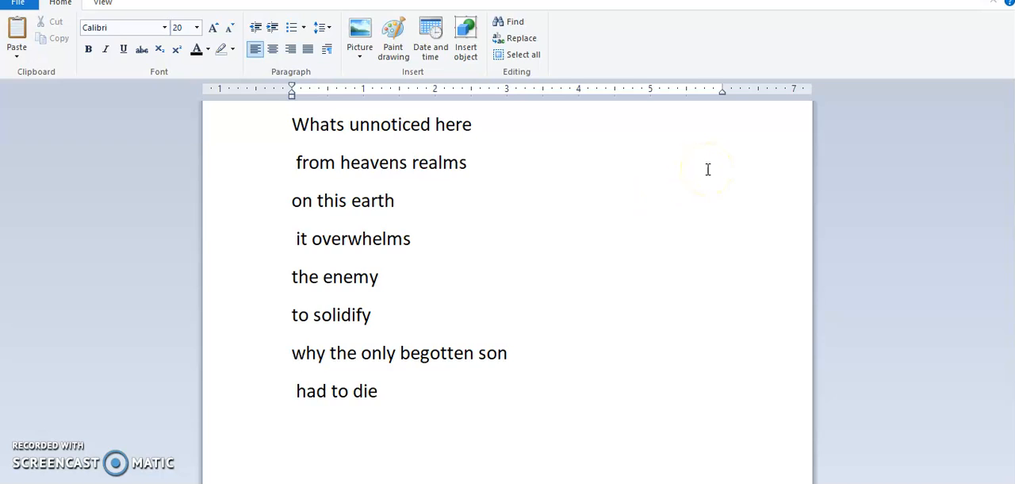
{"action": "mouse_move", "coordinate": [522, 175]}
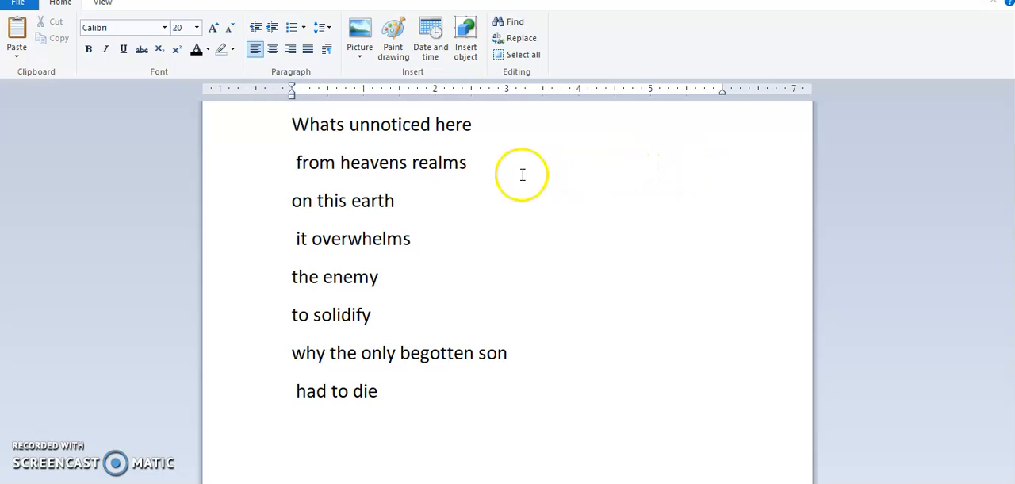
{"action": "mouse_move", "coordinate": [278, 130]}
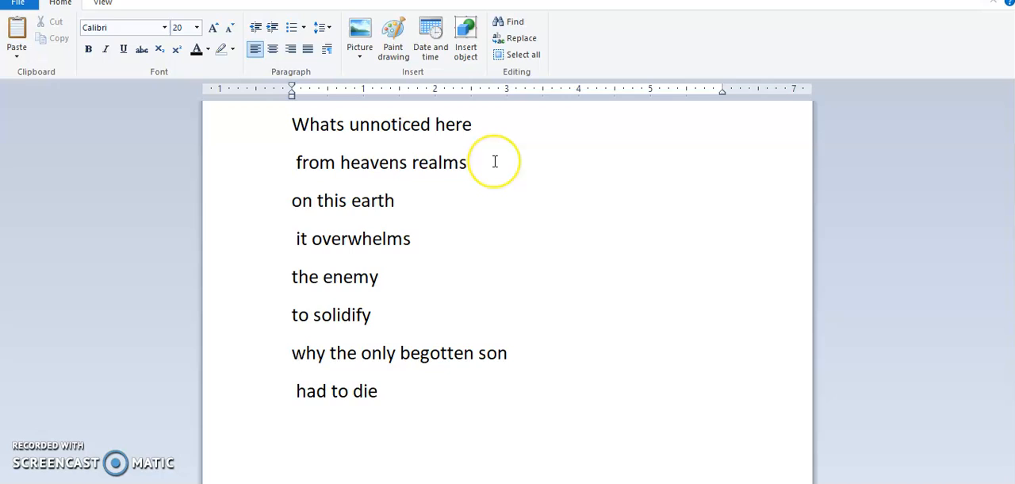
{"action": "mouse_move", "coordinate": [337, 142]}
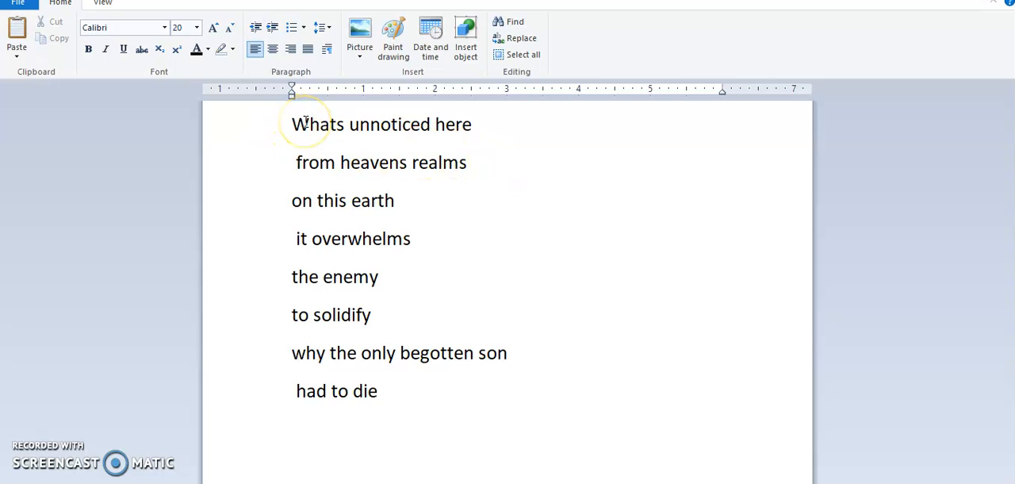
{"action": "mouse_move", "coordinate": [479, 143]}
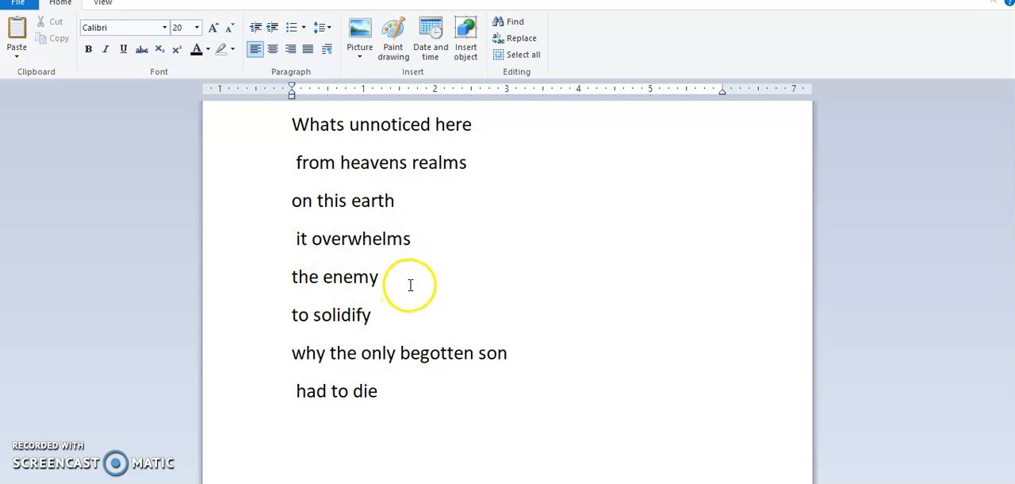
{"action": "mouse_move", "coordinate": [406, 346]}
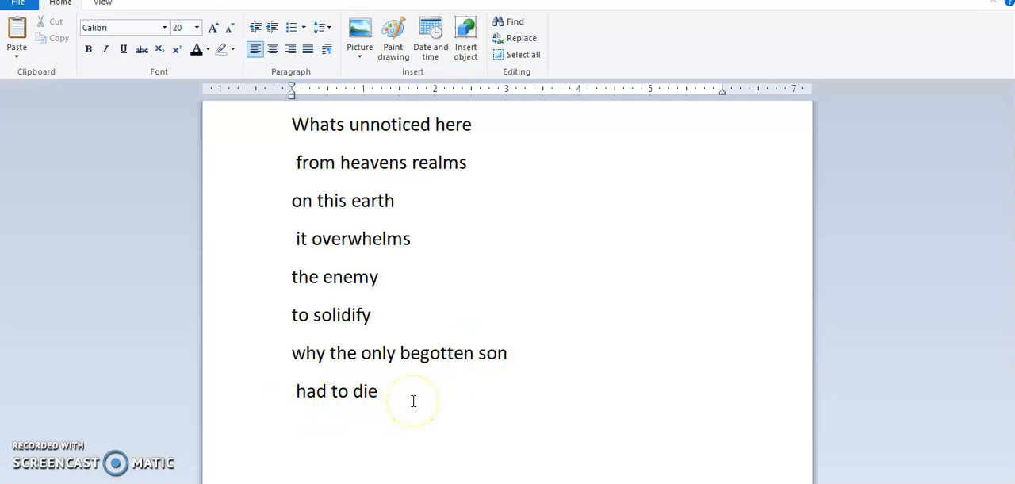
{"action": "mouse_move", "coordinate": [557, 205]}
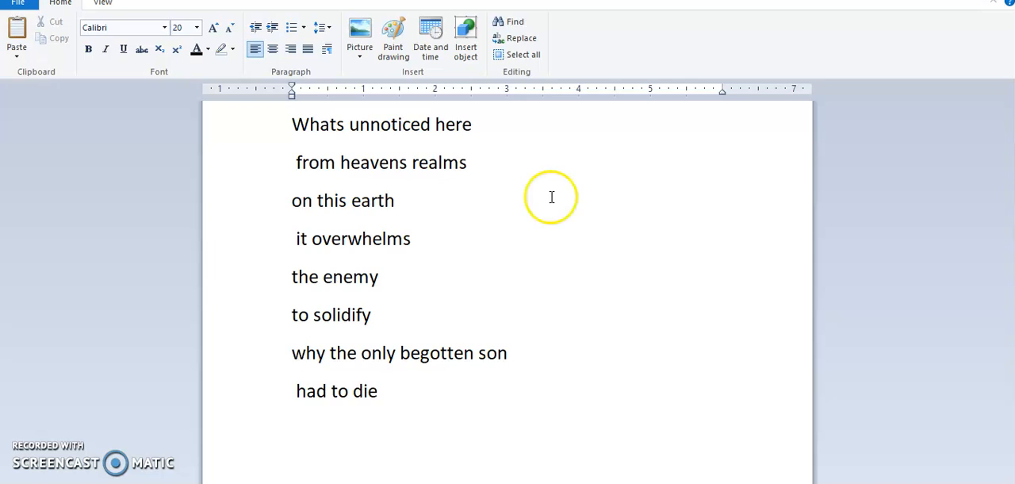
{"action": "mouse_move", "coordinate": [533, 261]}
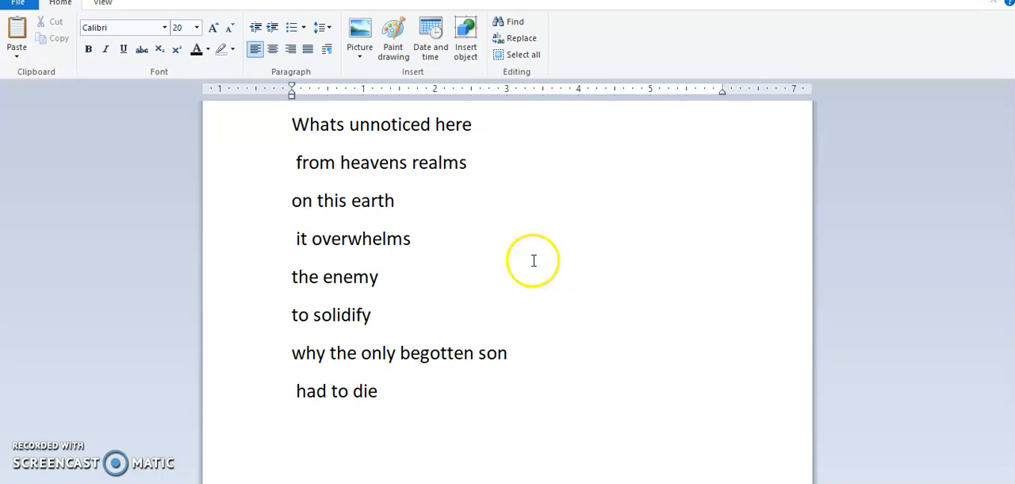